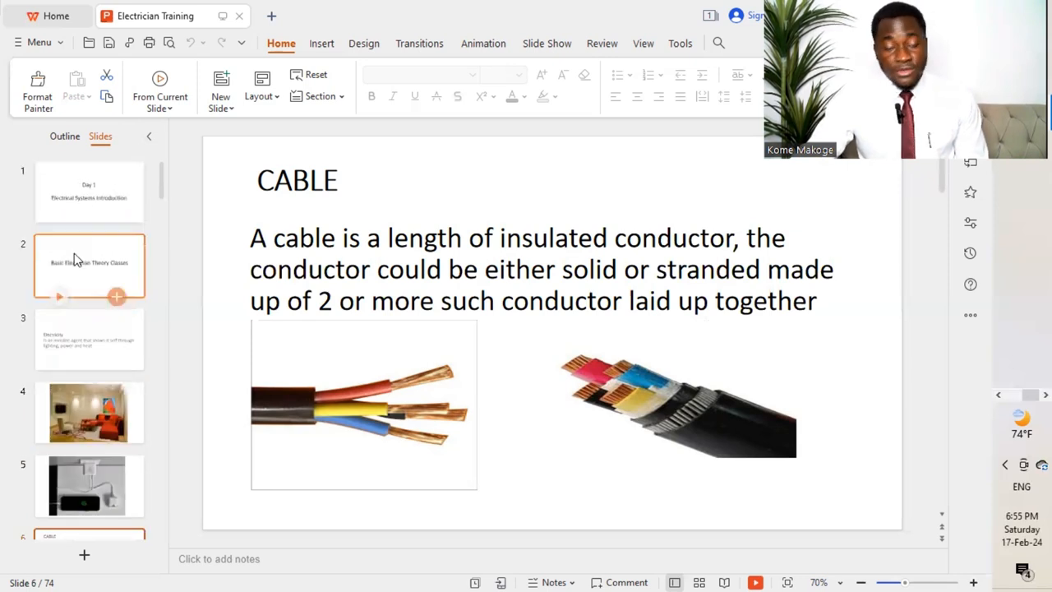
{"action": "mouse_move", "coordinate": [76, 260]}
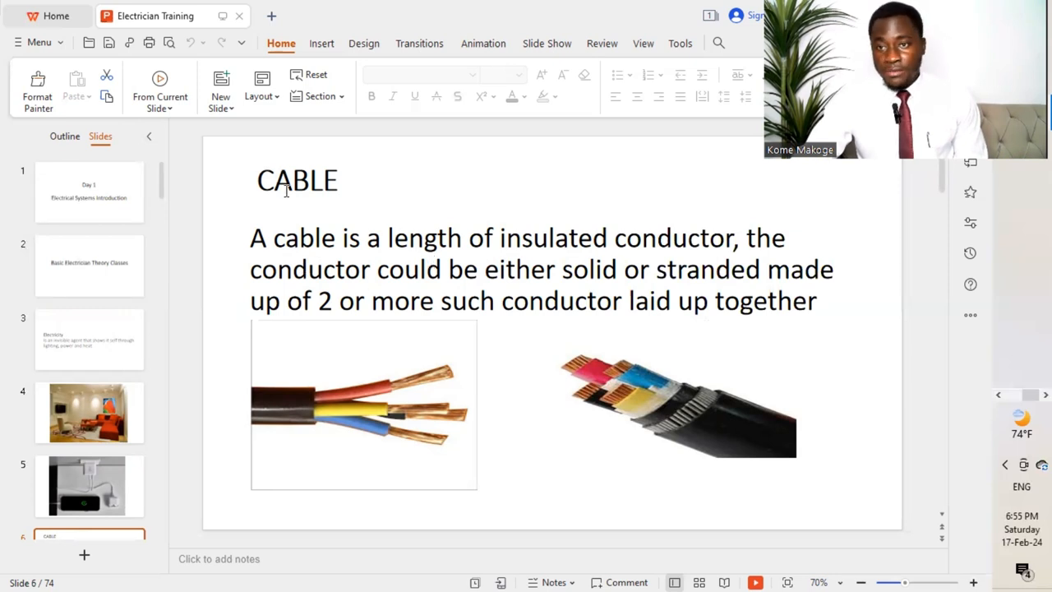
{"action": "mouse_move", "coordinate": [403, 444]}
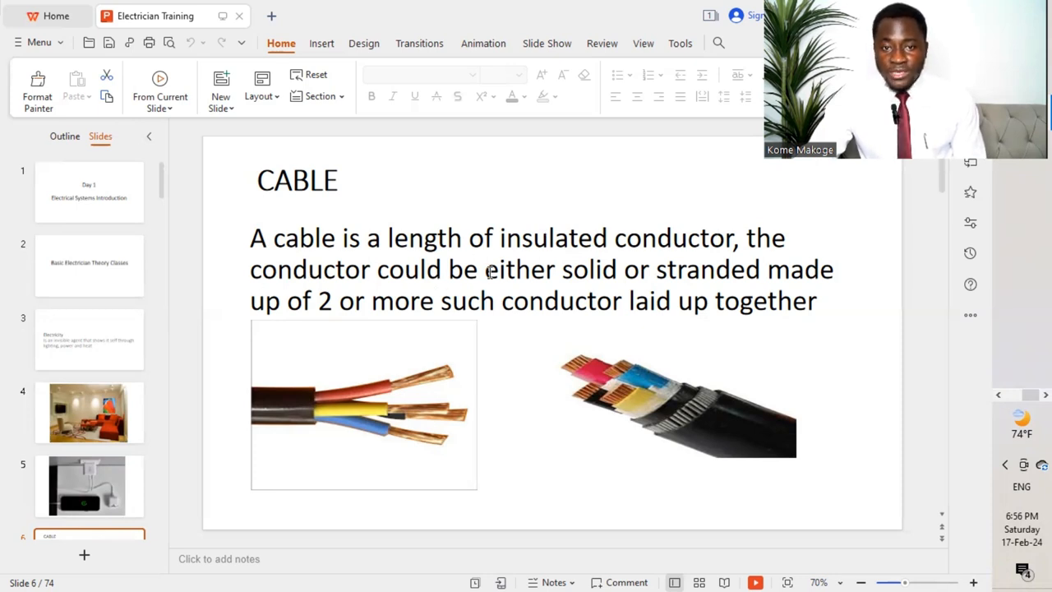
{"action": "mouse_move", "coordinate": [419, 386]}
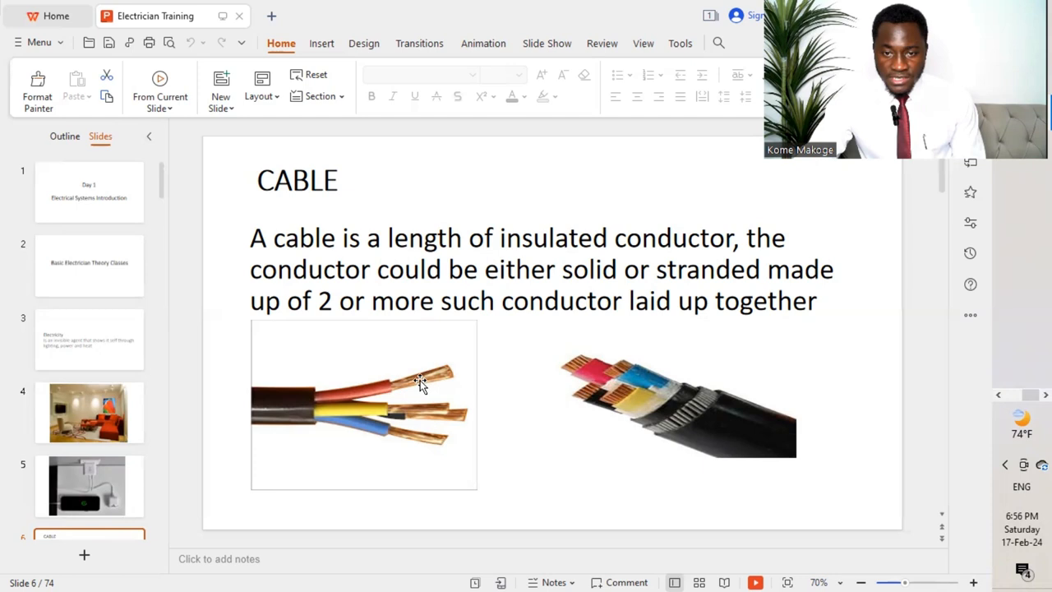
{"action": "mouse_move", "coordinate": [427, 370]}
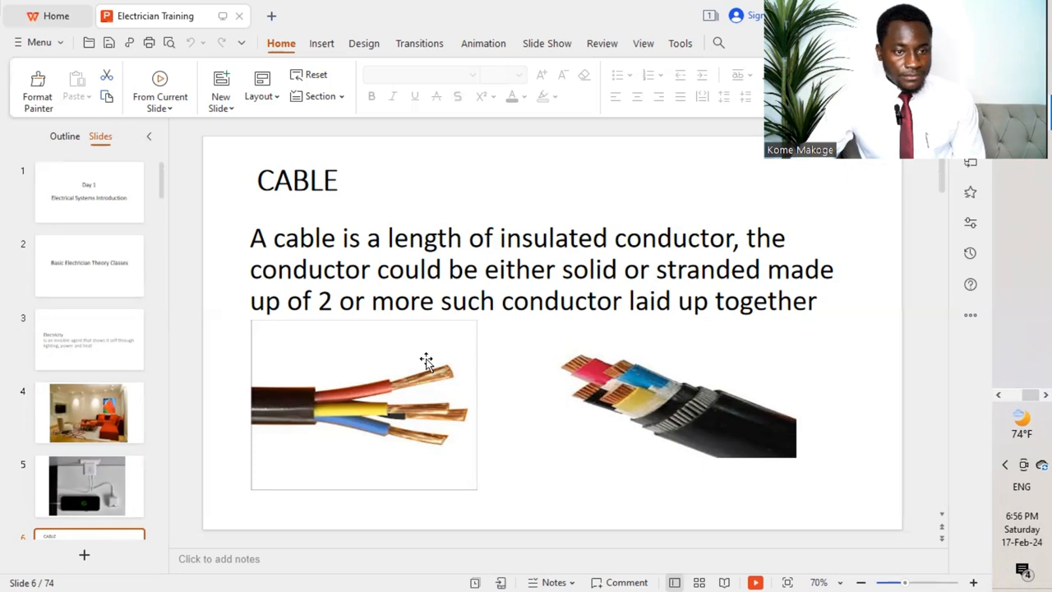
Step: Move from the coloured wire pictures to the Cable sizes and identification slide
{"action": "scroll", "scroll_direction": "down", "scroll_amount": 3}
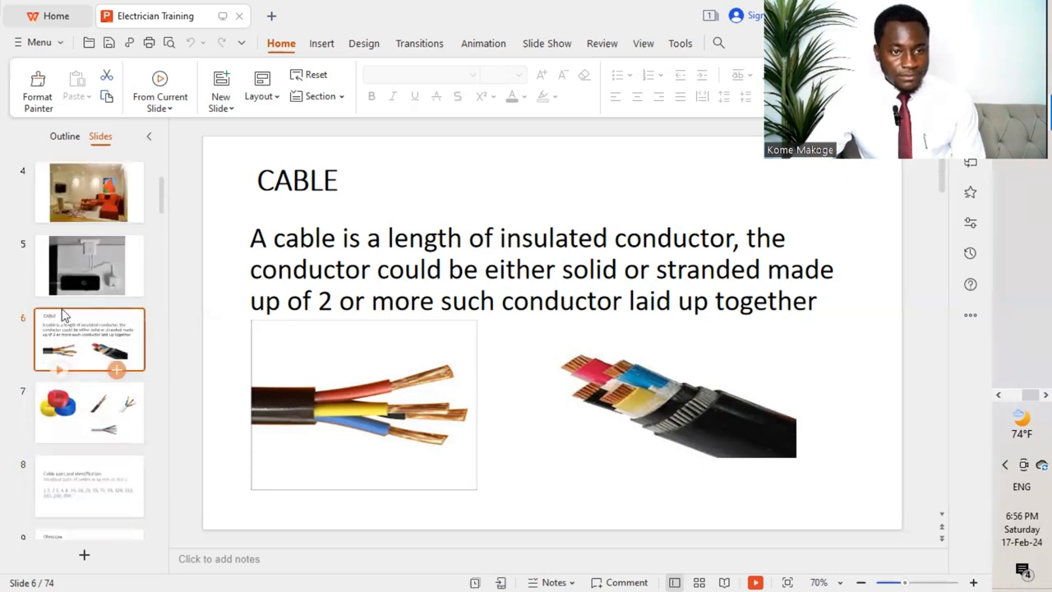
{"action": "mouse_move", "coordinate": [161, 344]}
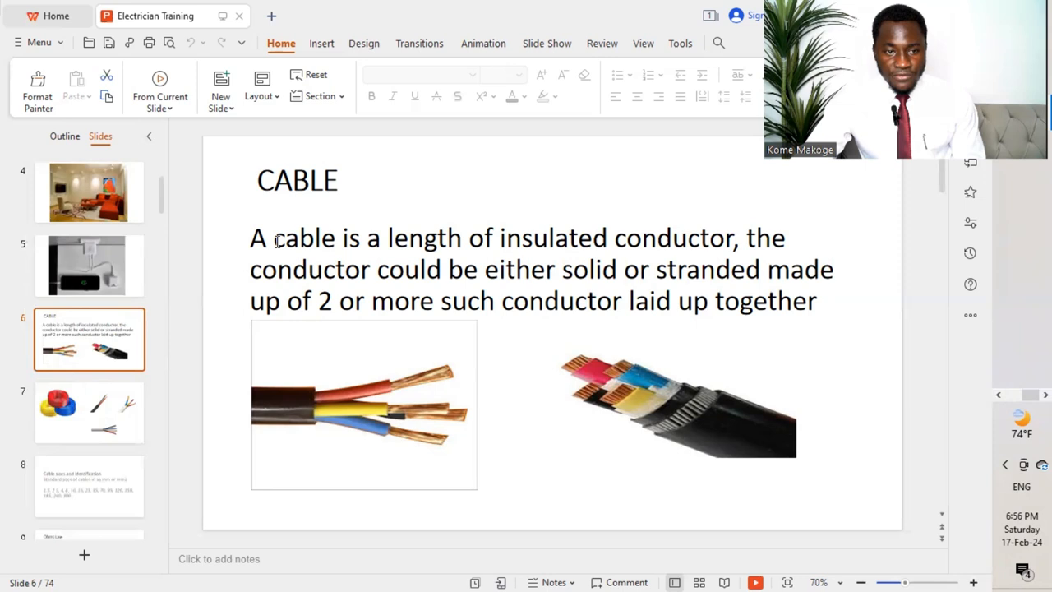
{"action": "left_click", "coordinate": [89, 412]}
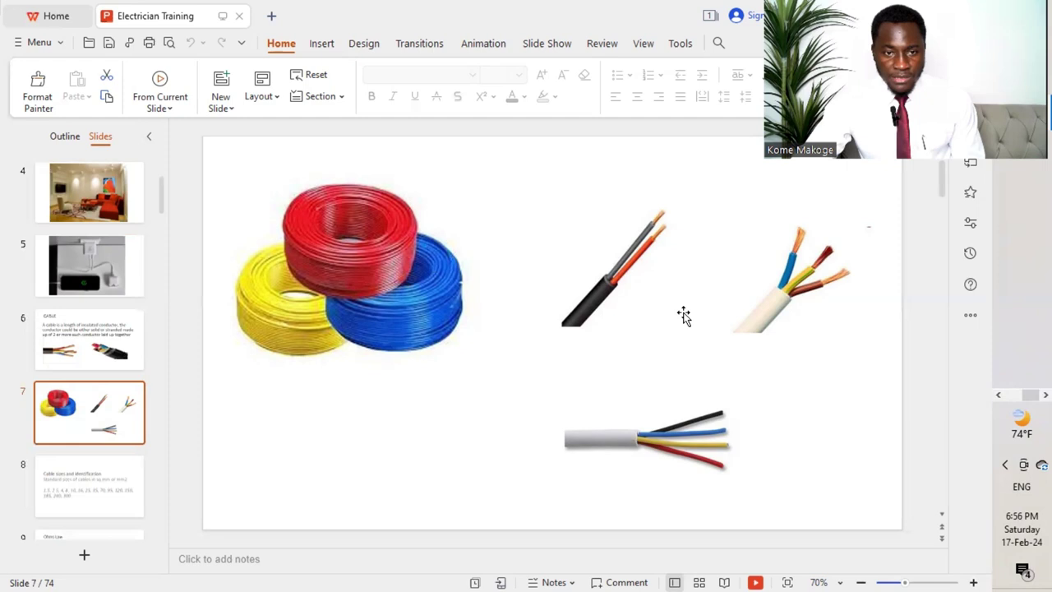
{"action": "mouse_move", "coordinate": [306, 324]}
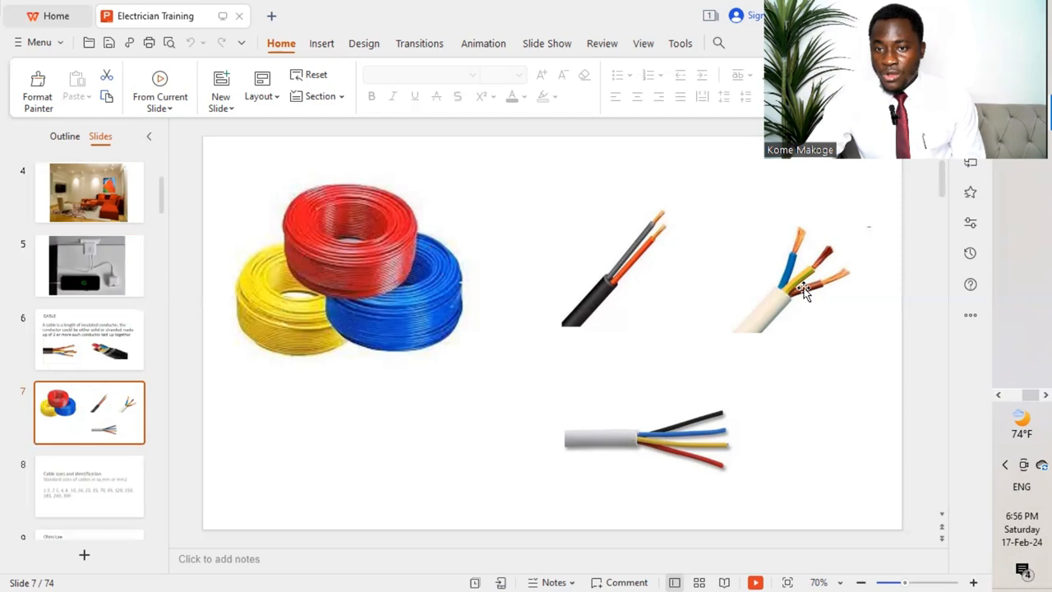
{"action": "mouse_move", "coordinate": [582, 374]}
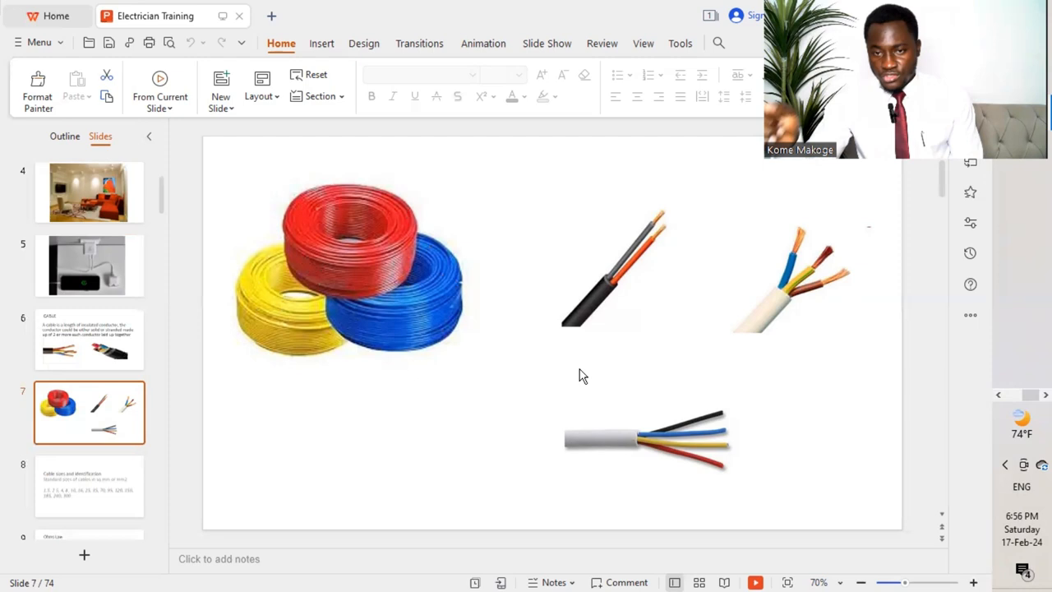
{"action": "mouse_move", "coordinate": [600, 348]}
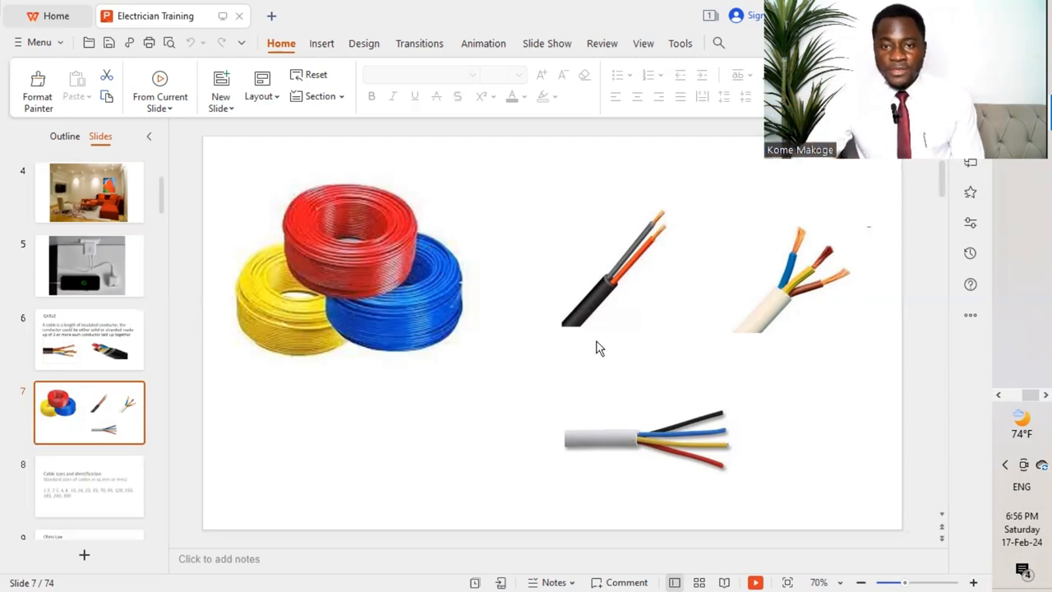
{"action": "mouse_move", "coordinate": [649, 273]}
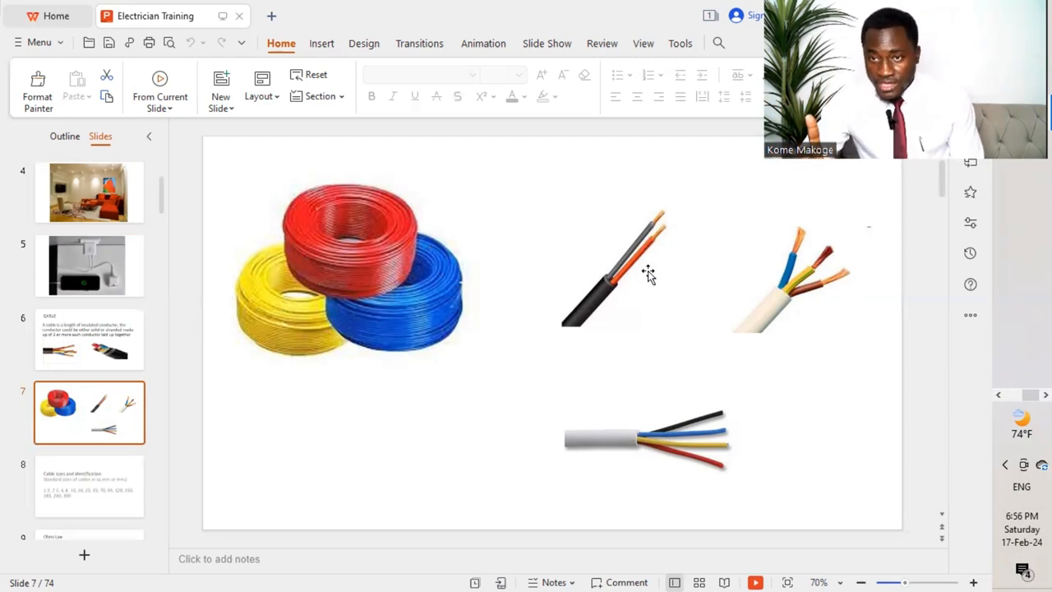
{"action": "mouse_move", "coordinate": [749, 309]}
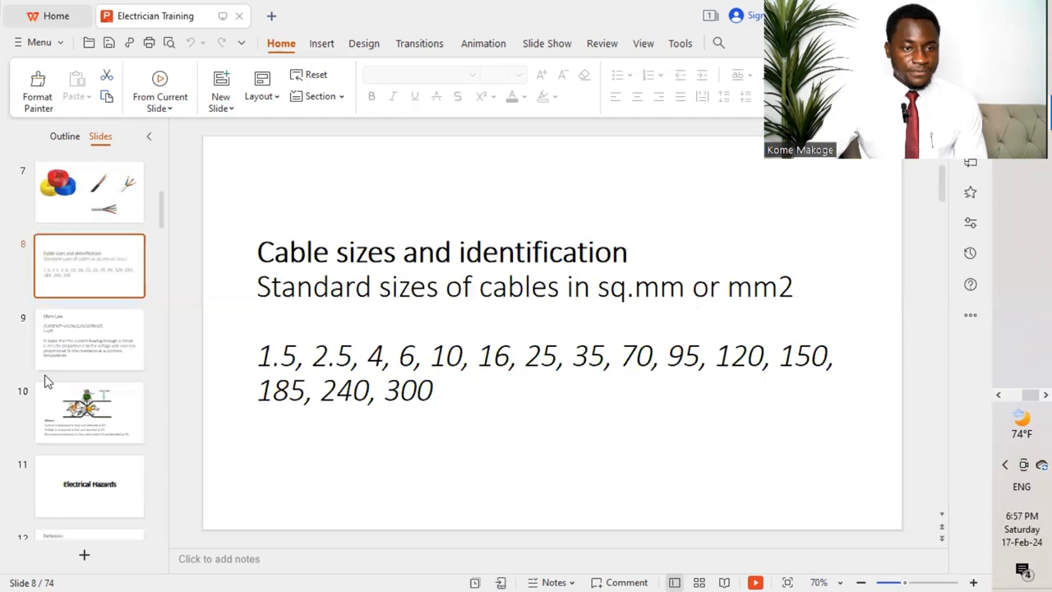
{"action": "mouse_move", "coordinate": [95, 345]}
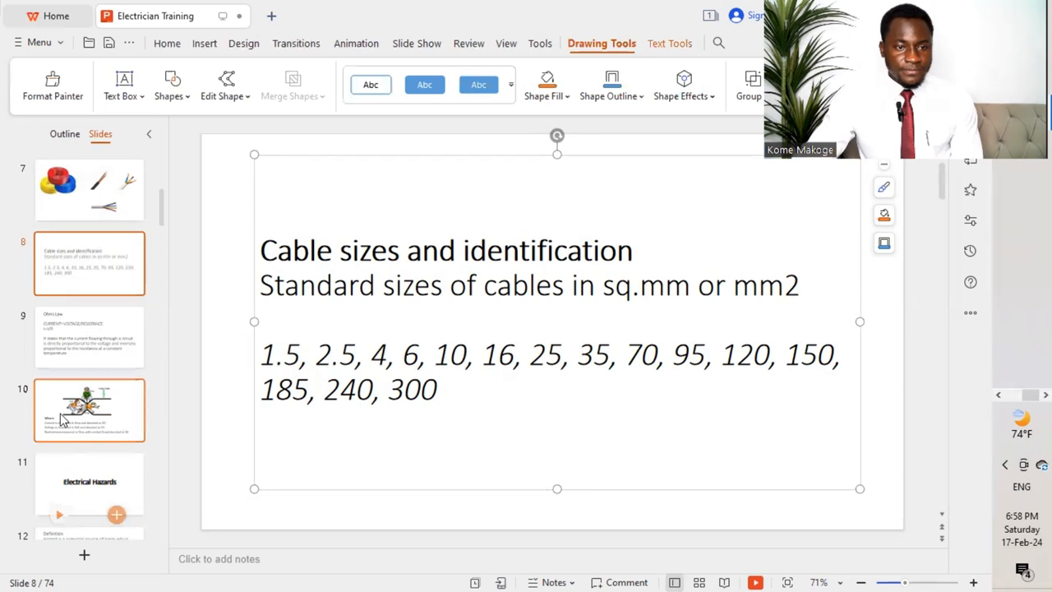
{"action": "left_click", "coordinate": [89, 339]}
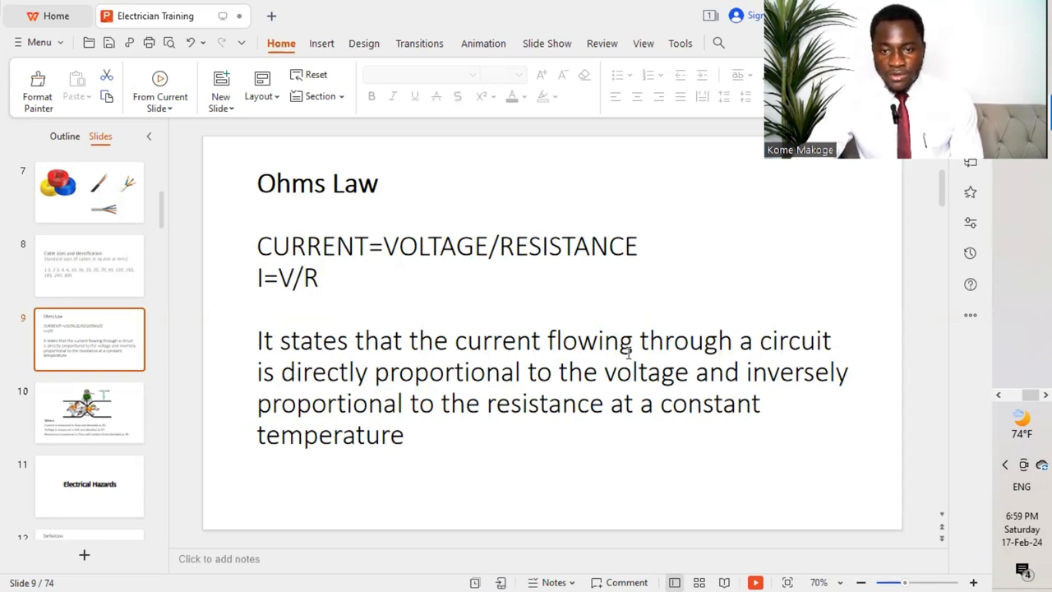
{"action": "mouse_move", "coordinate": [511, 345]}
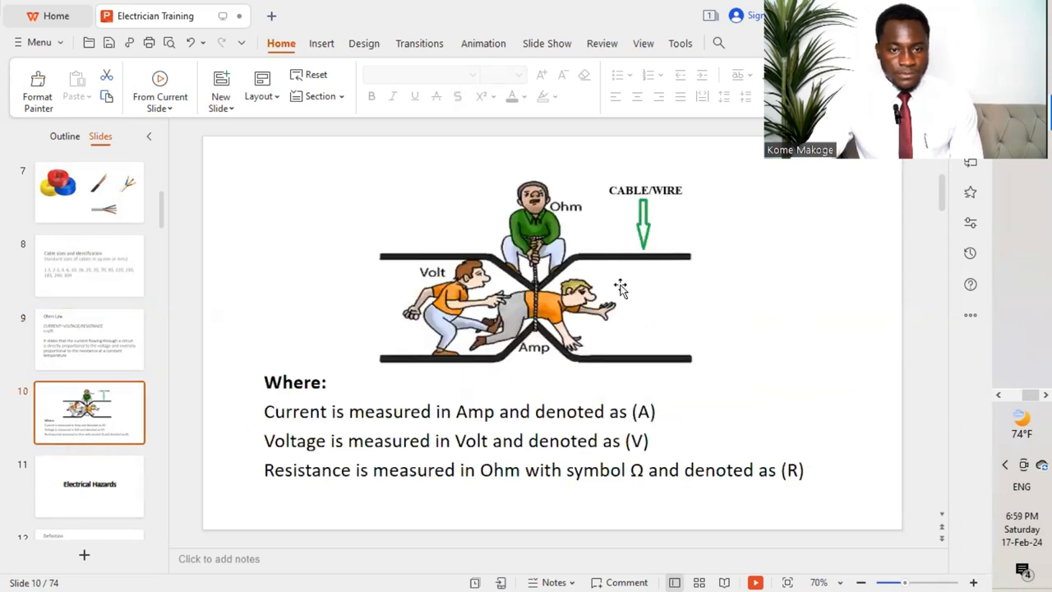
{"action": "mouse_move", "coordinate": [279, 413]}
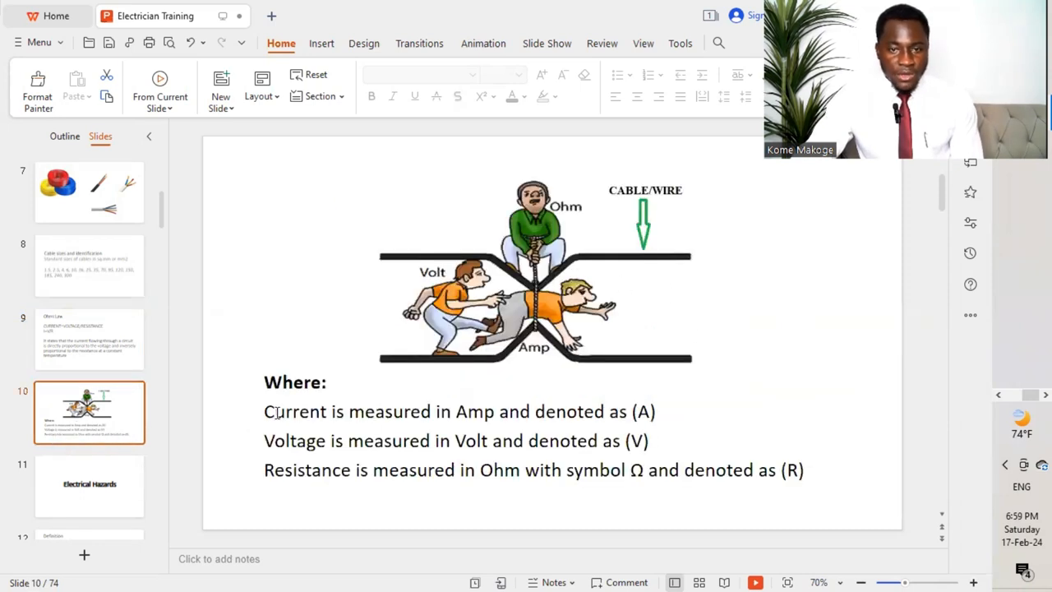
{"action": "mouse_move", "coordinate": [342, 483]}
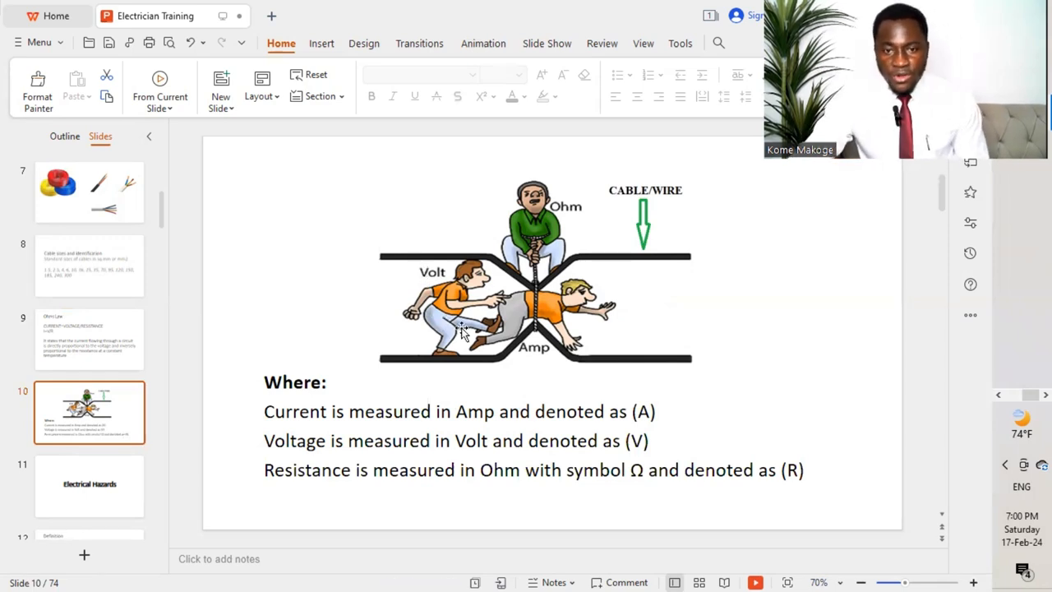
{"action": "mouse_move", "coordinate": [549, 222]}
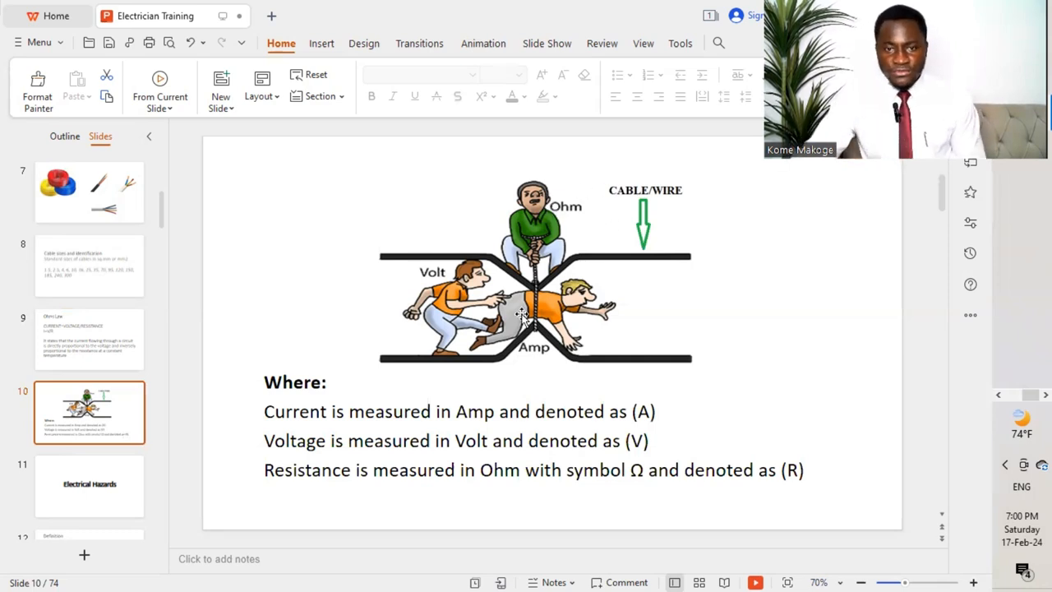
{"action": "mouse_move", "coordinate": [605, 129]}
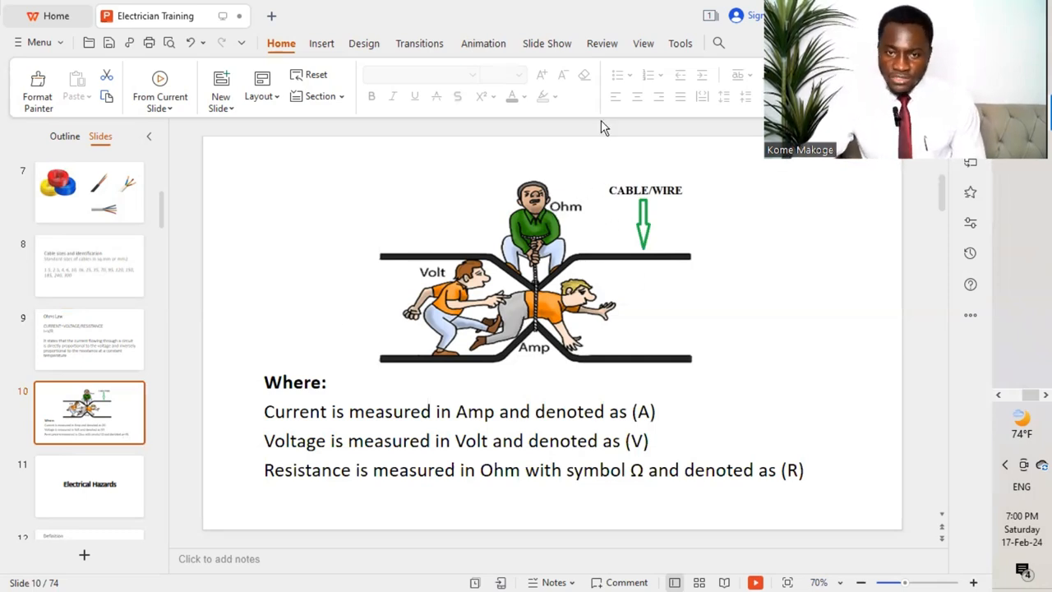
{"action": "mouse_move", "coordinate": [490, 237]}
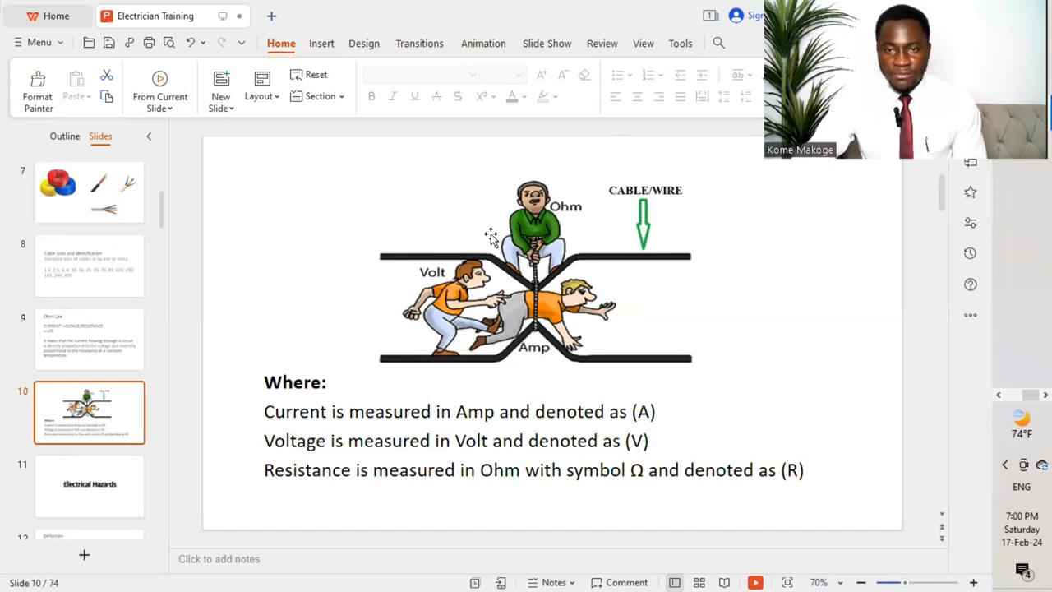